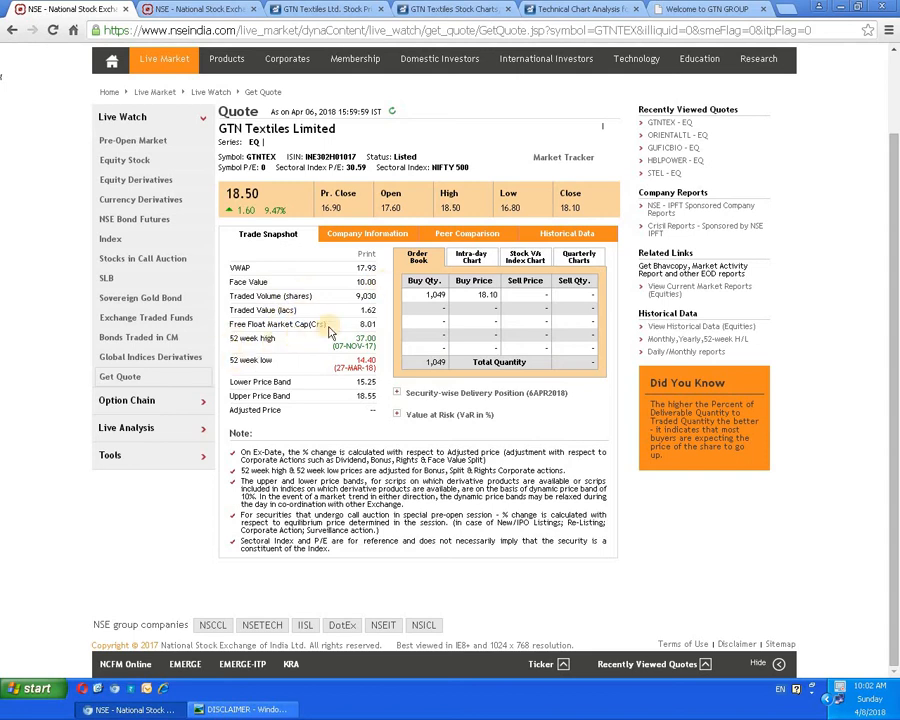
{"action": "mouse_move", "coordinate": [345, 360]}
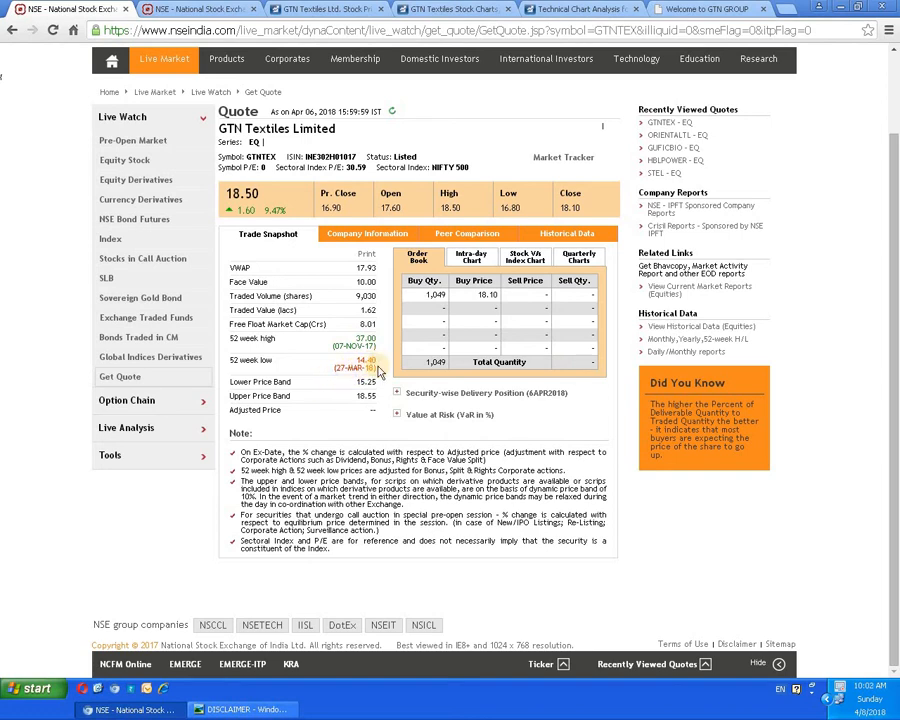
{"action": "mouse_move", "coordinate": [478, 310]}
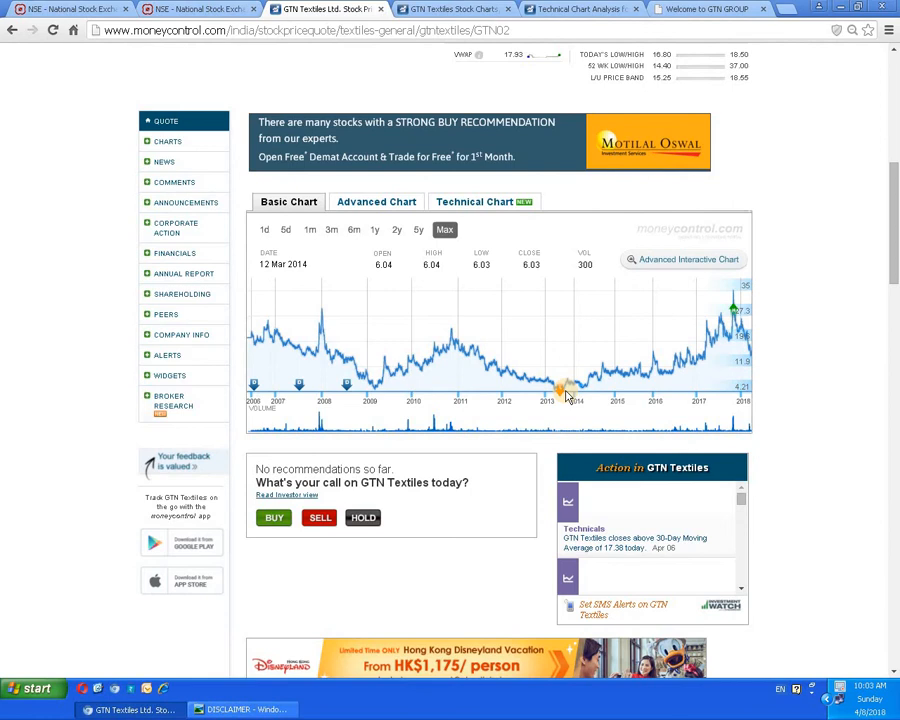
{"action": "mouse_move", "coordinate": [562, 390]}
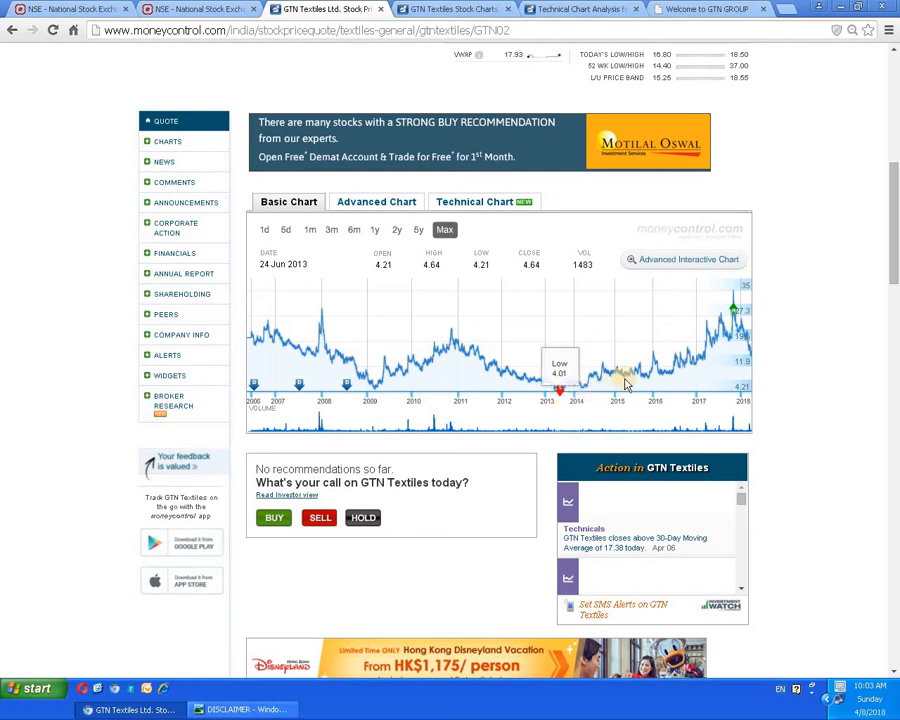
{"action": "mouse_move", "coordinate": [735, 345]}
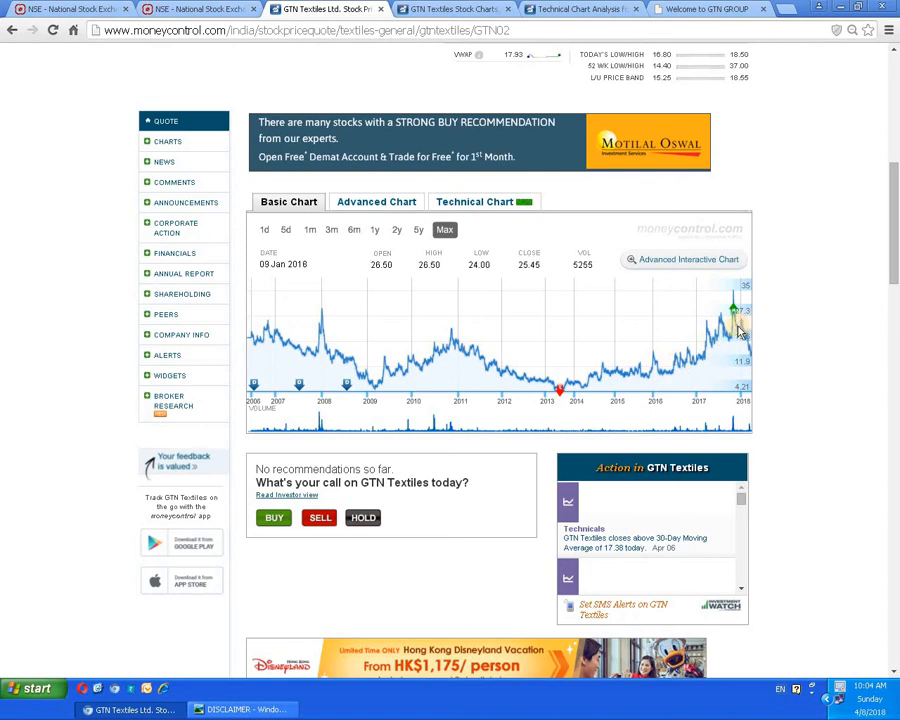
{"action": "mouse_move", "coordinate": [740, 330]}
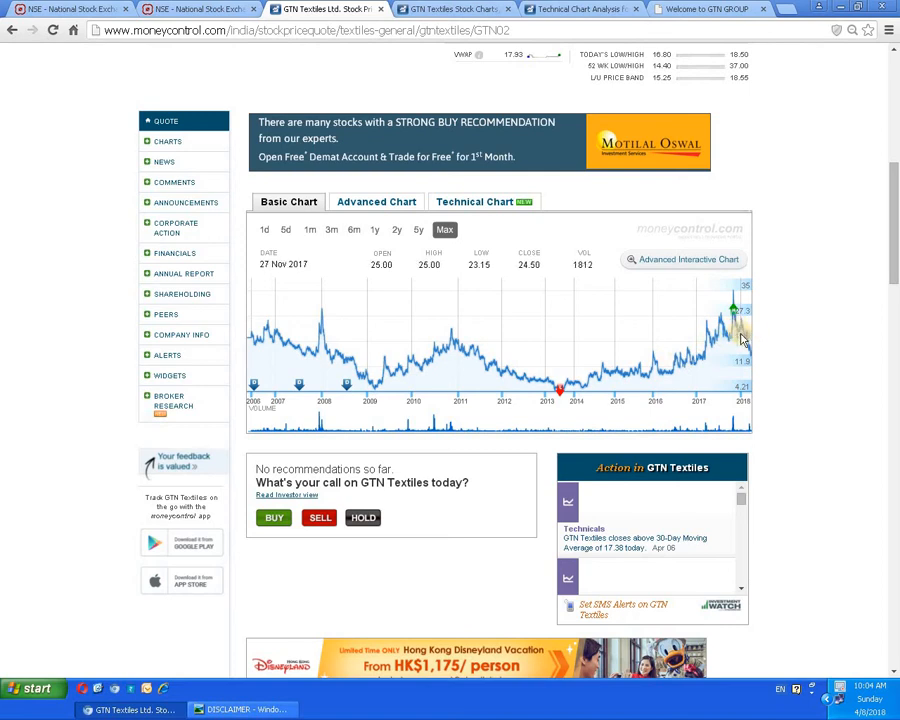
{"action": "mouse_move", "coordinate": [740, 355]}
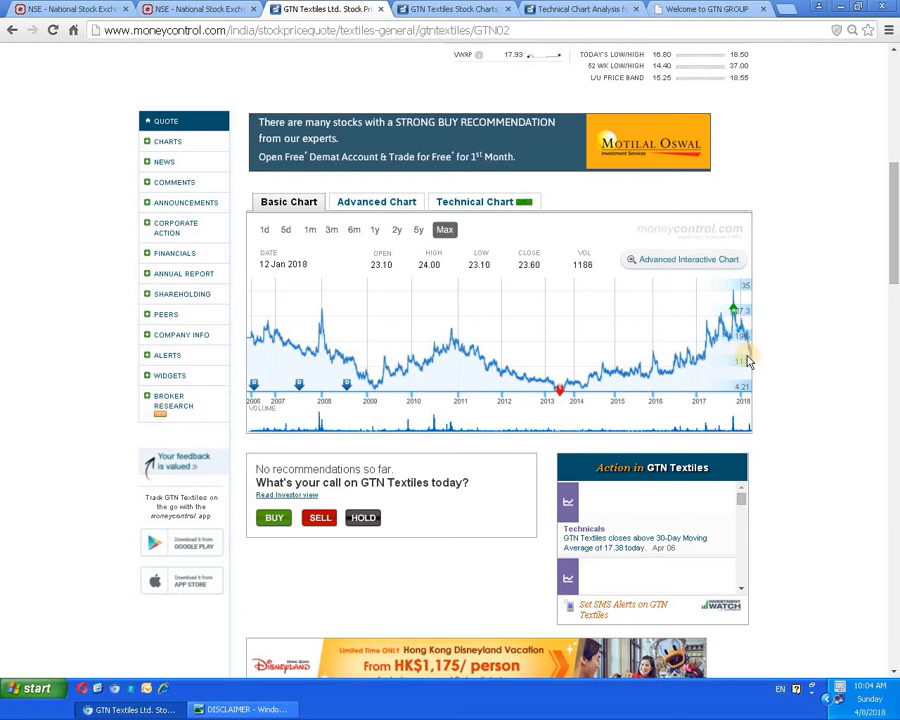
{"action": "mouse_move", "coordinate": [683, 444]}
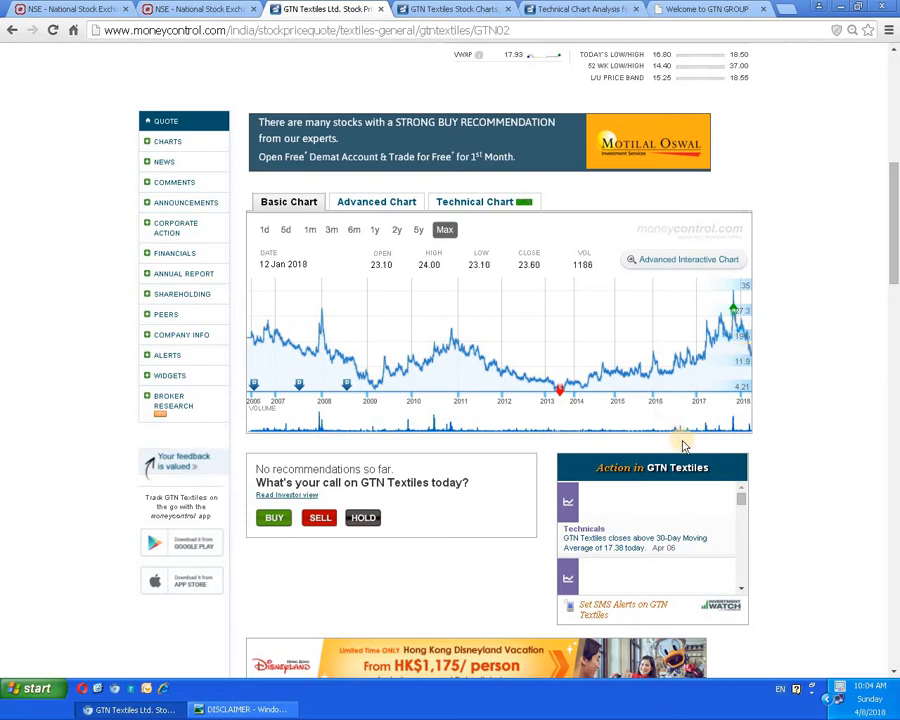
{"action": "mouse_move", "coordinate": [700, 432]}
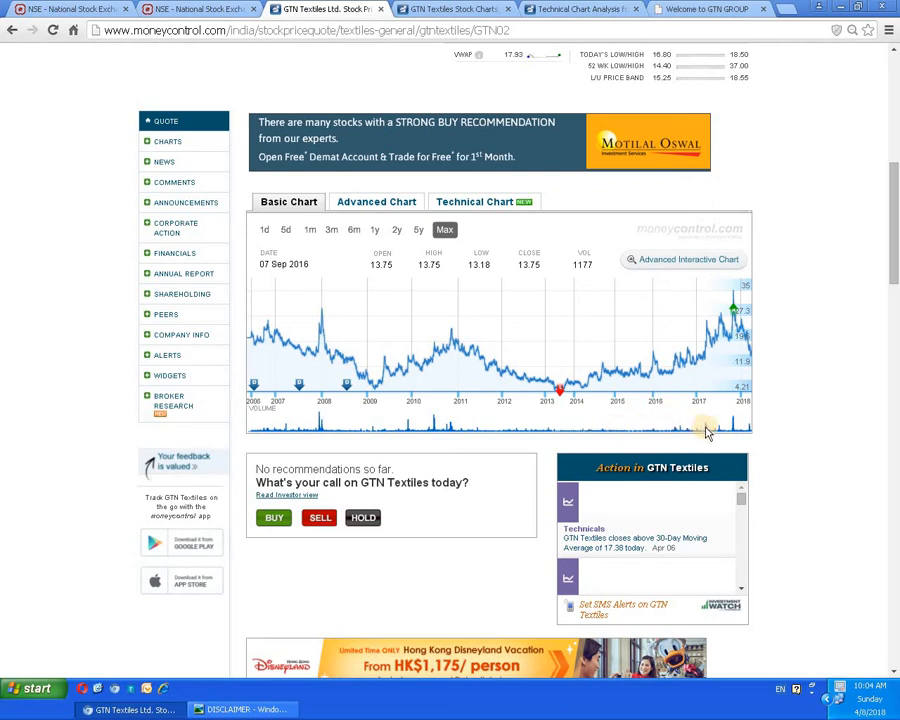
{"action": "mouse_move", "coordinate": [710, 430]}
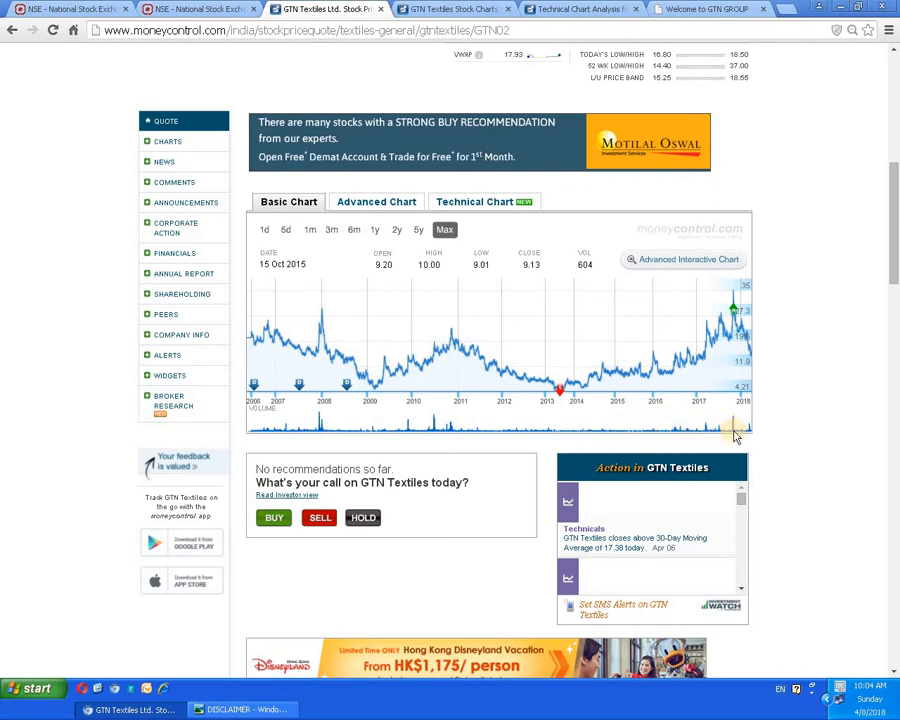
{"action": "mouse_move", "coordinate": [735, 432]}
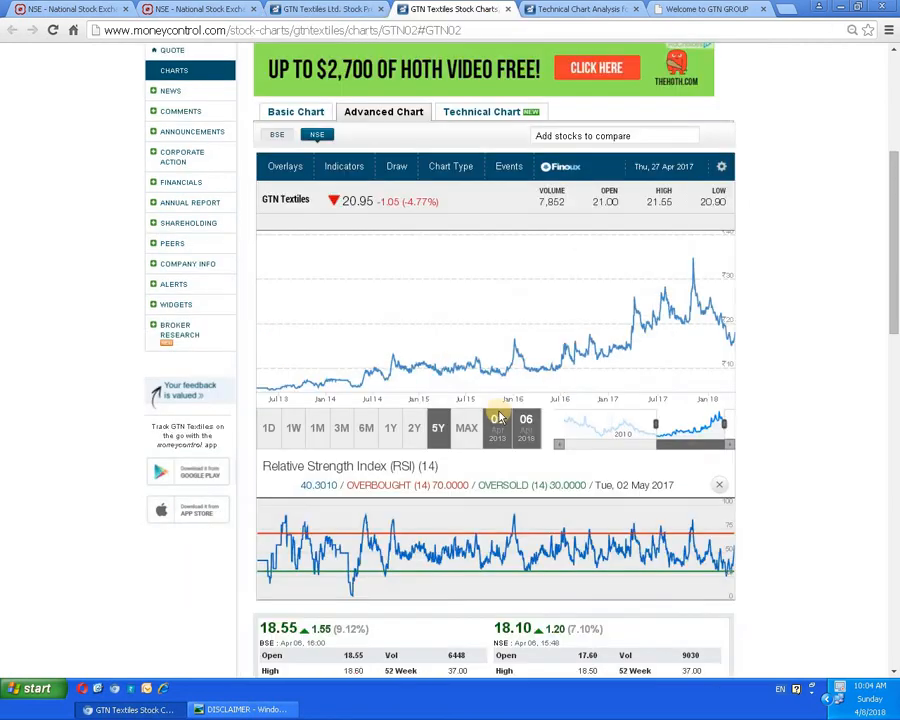
{"action": "mouse_move", "coordinate": [660, 352]}
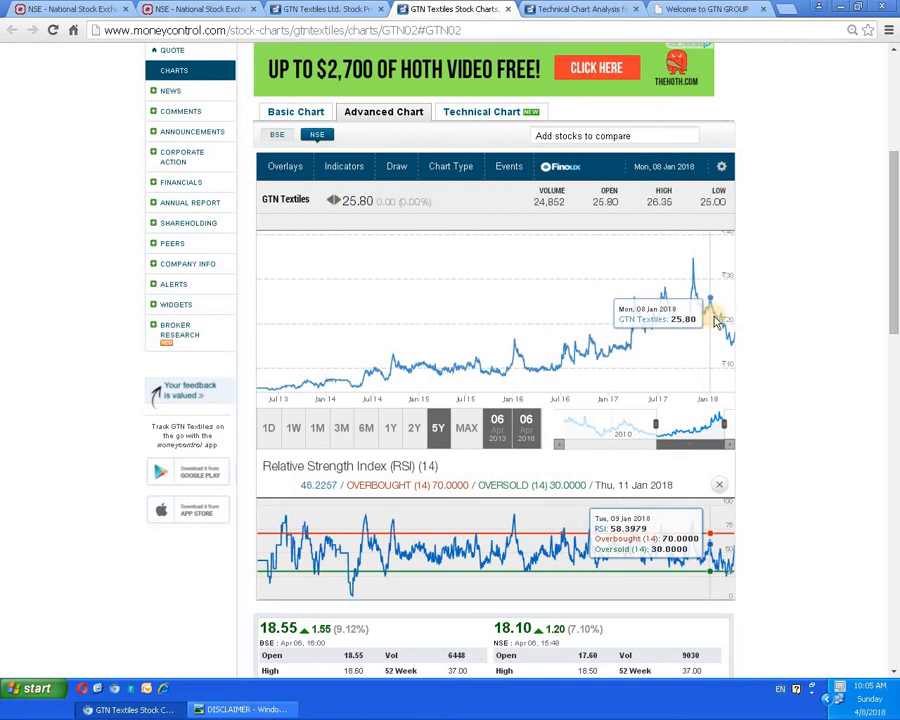
{"action": "mouse_move", "coordinate": [728, 345]}
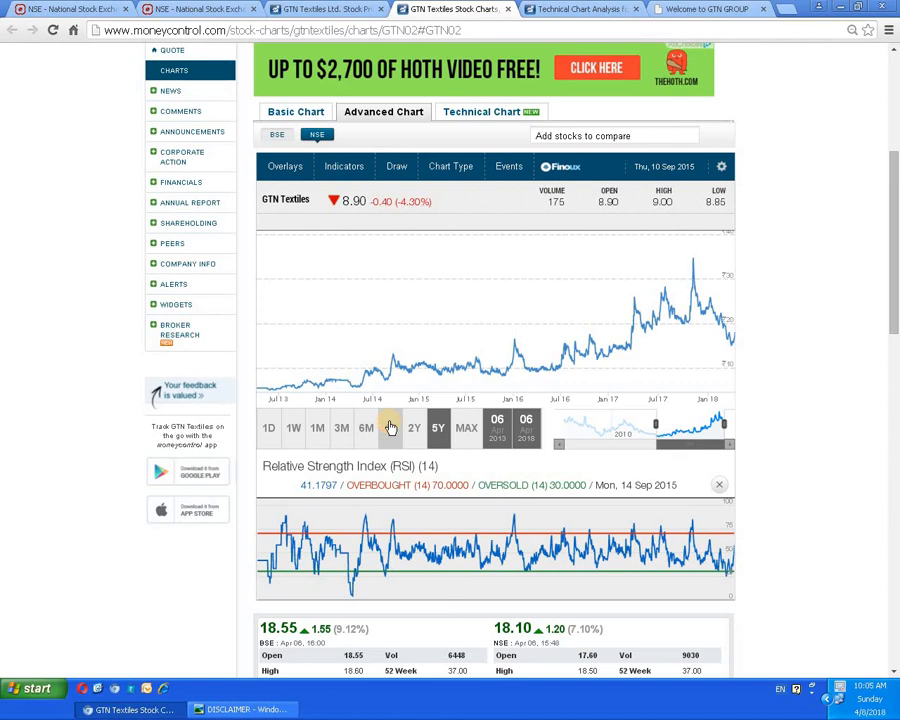
Step: Set the GTN Textiles advanced chart to a 1Y range, showing price and RSI (14)
{"action": "left_click", "coordinate": [390, 428]}
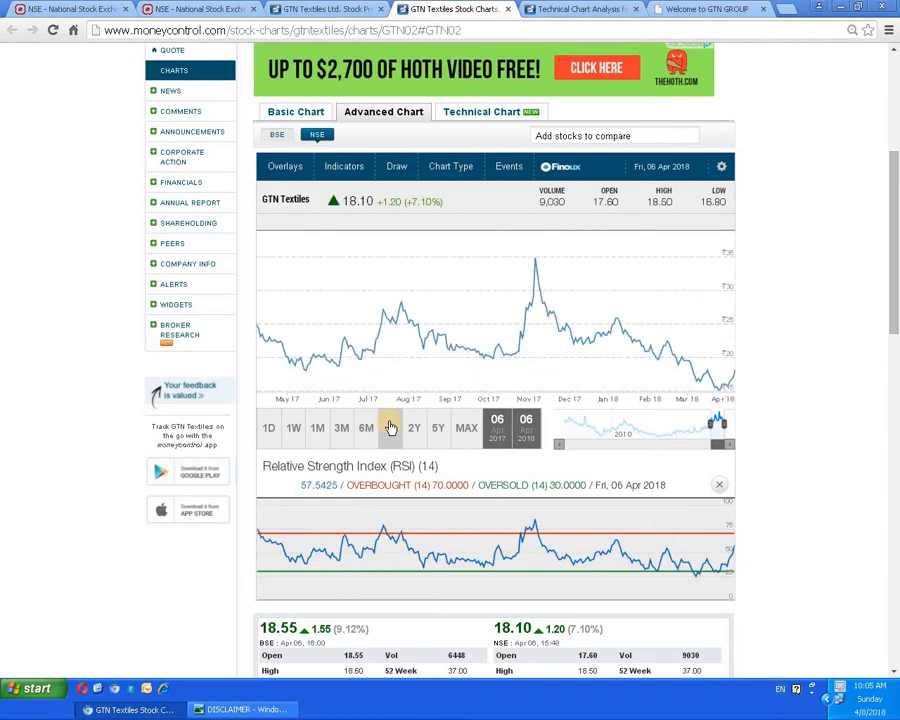
{"action": "left_click", "coordinate": [390, 428]}
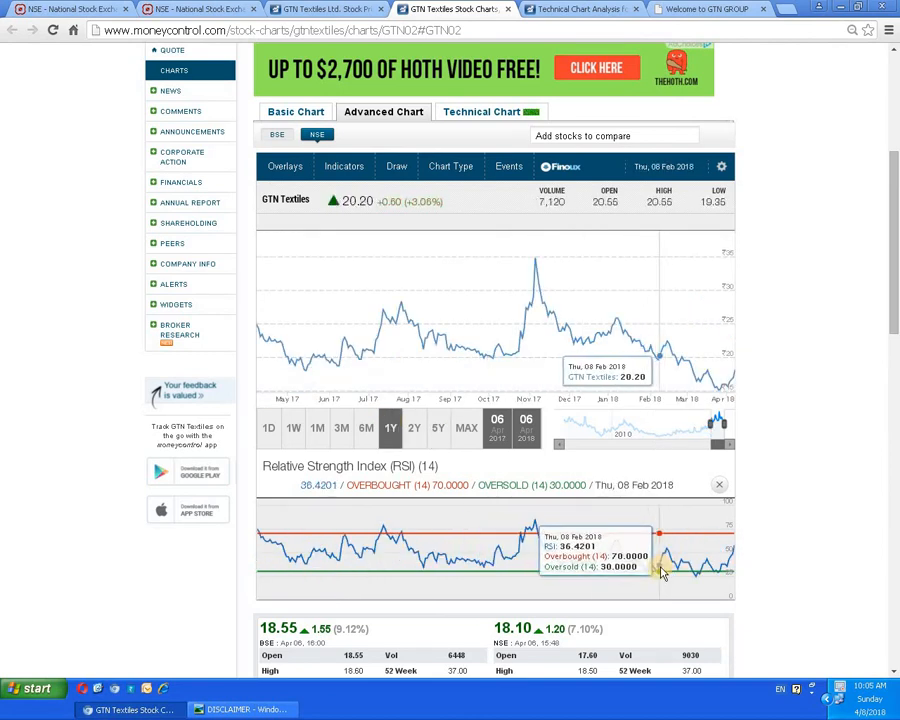
{"action": "mouse_move", "coordinate": [710, 575]}
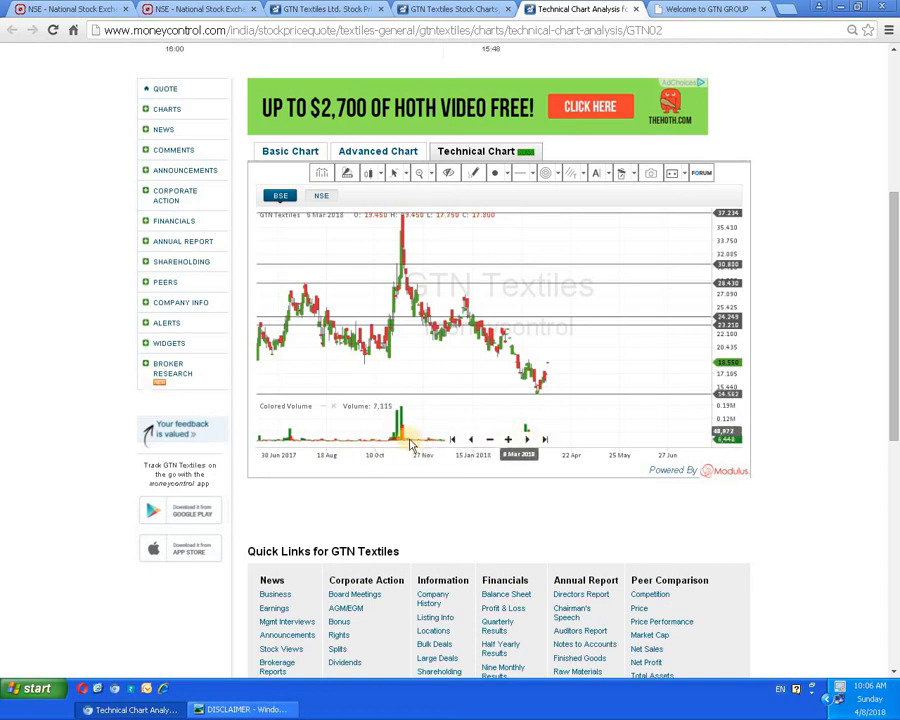
{"action": "mouse_move", "coordinate": [545, 395]}
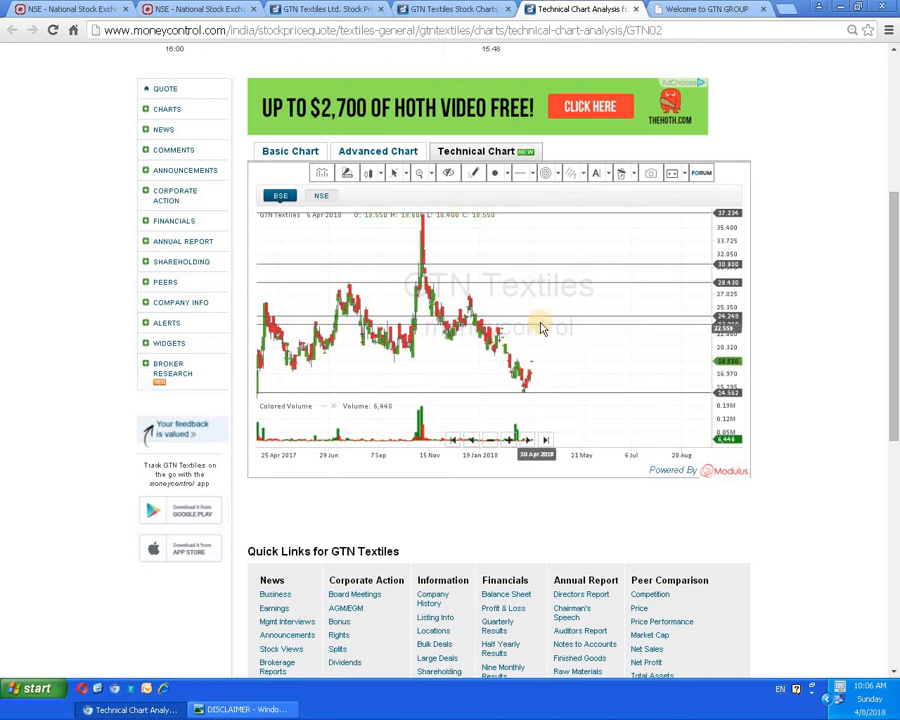
{"action": "mouse_move", "coordinate": [570, 290]}
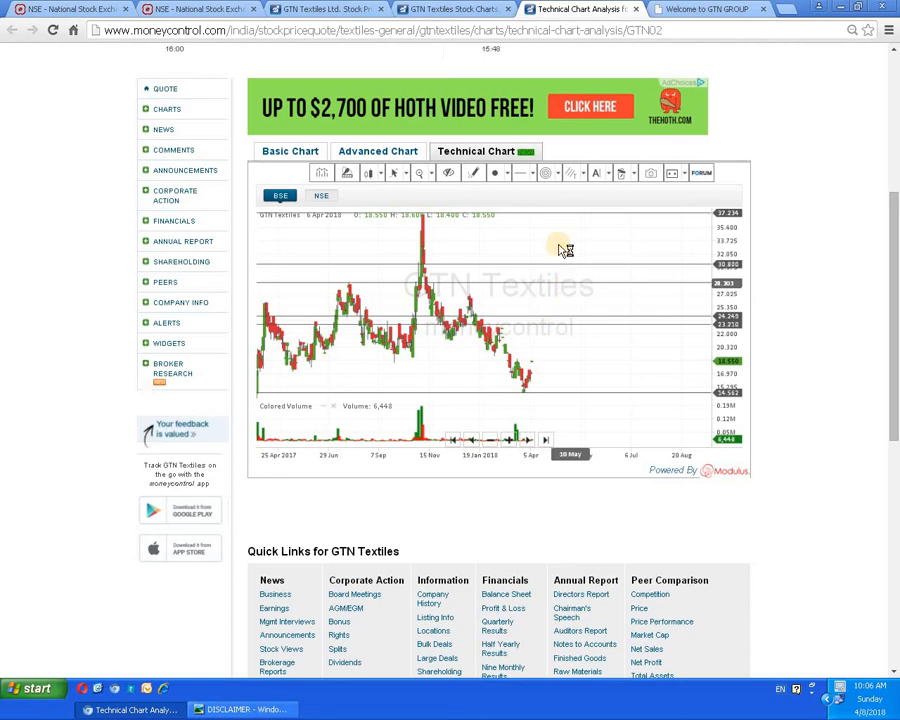
{"action": "mouse_move", "coordinate": [583, 394]}
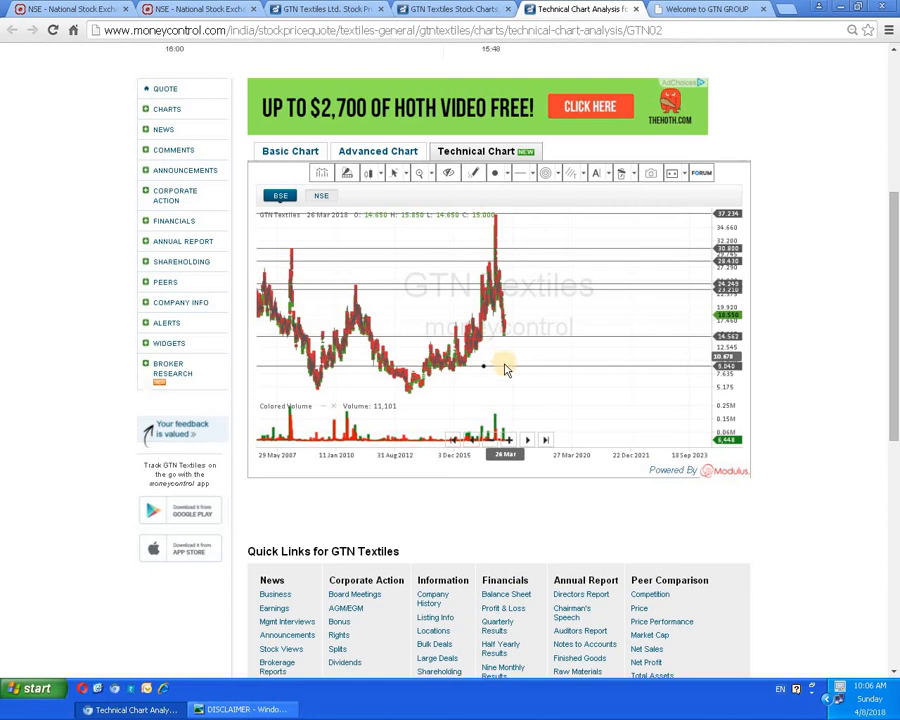
{"action": "mouse_move", "coordinate": [505, 365]}
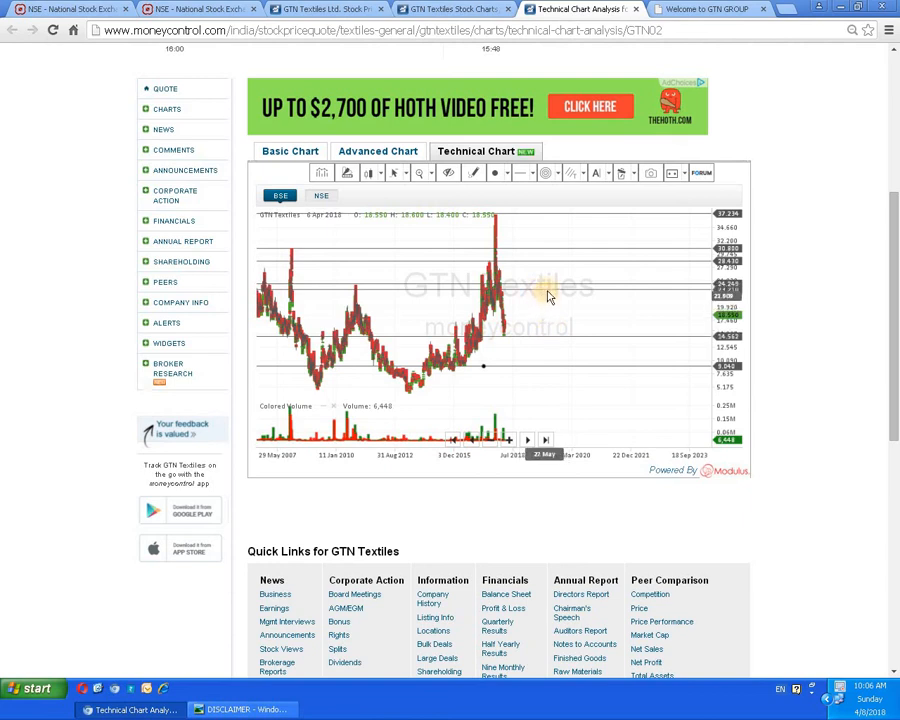
{"action": "mouse_move", "coordinate": [563, 221]}
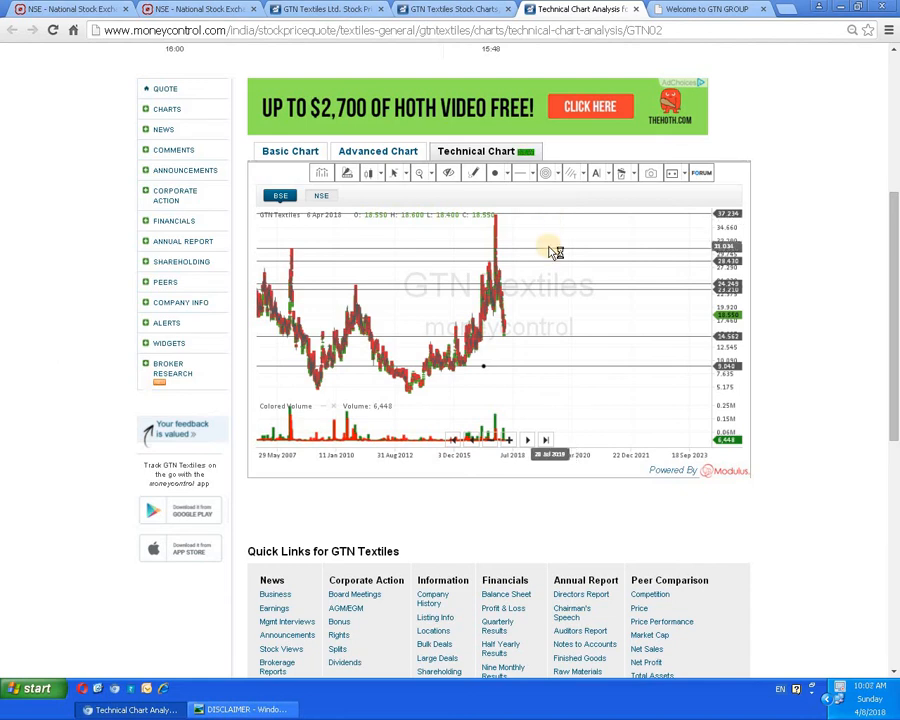
{"action": "mouse_move", "coordinate": [531, 281]}
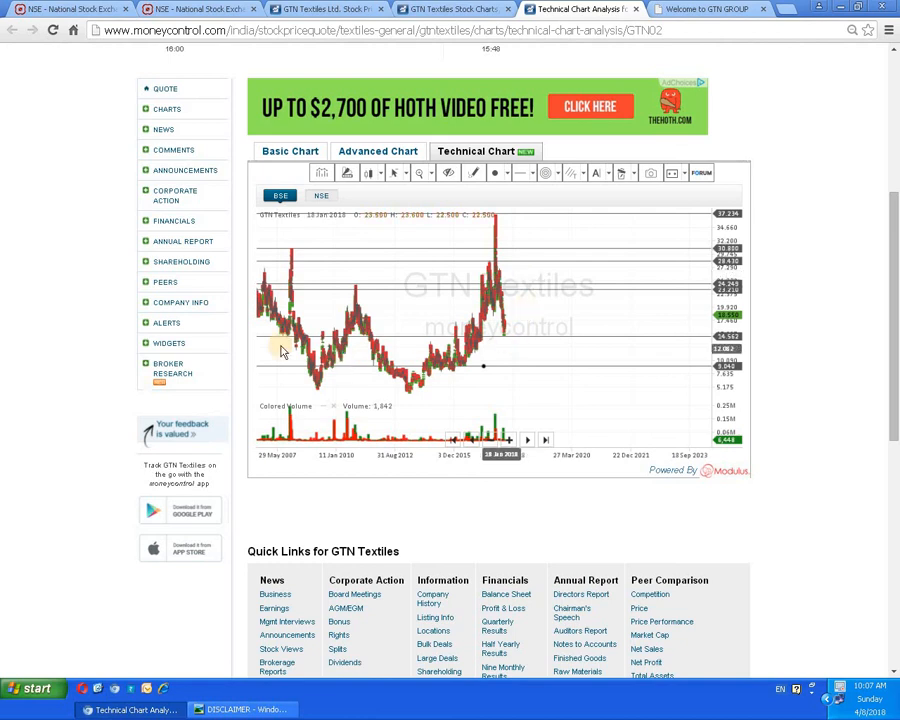
{"action": "mouse_move", "coordinate": [475, 357]}
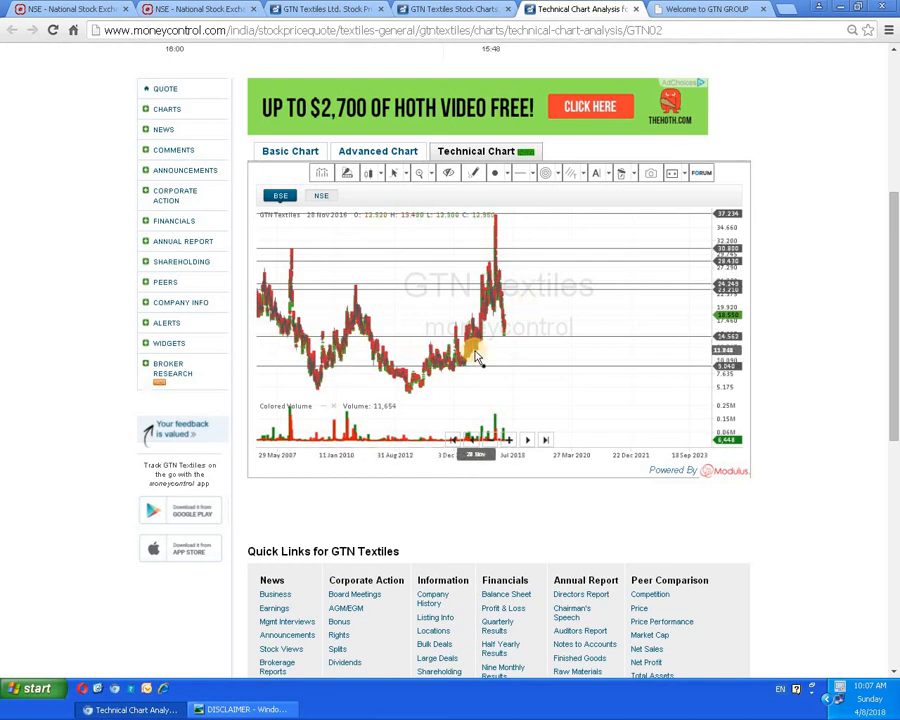